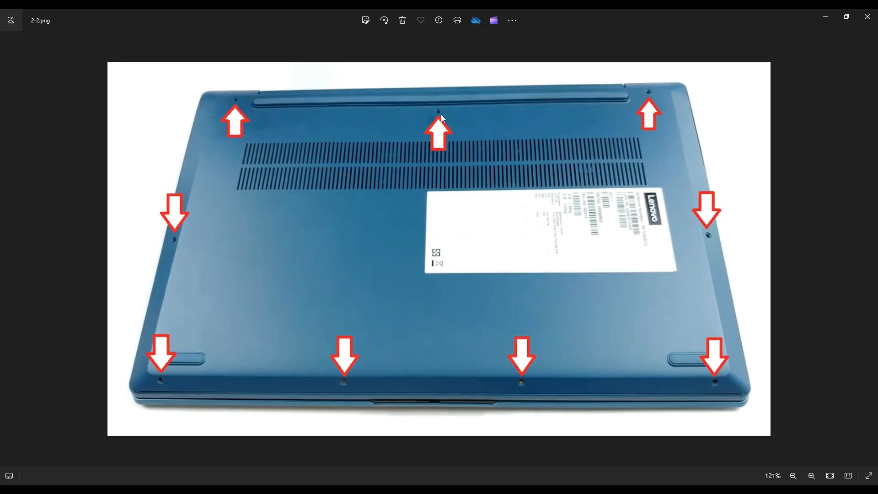
pyautogui.moveTo(602, 402)
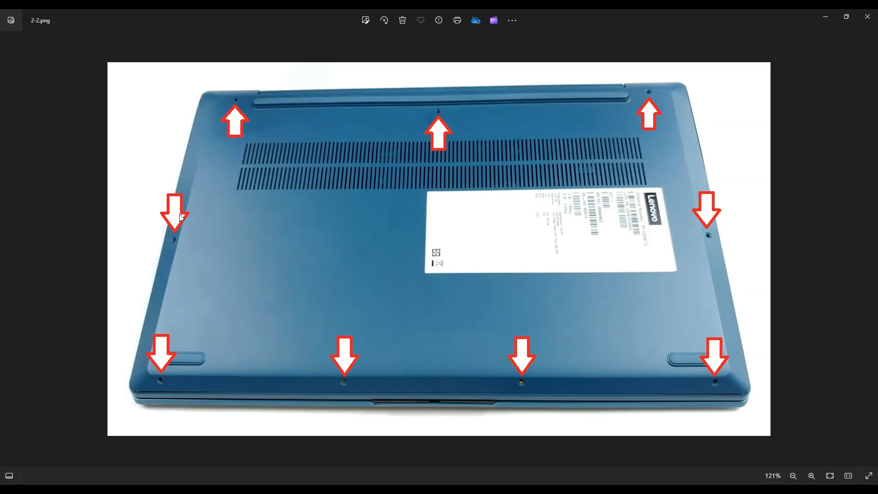
pyautogui.moveTo(511, 104)
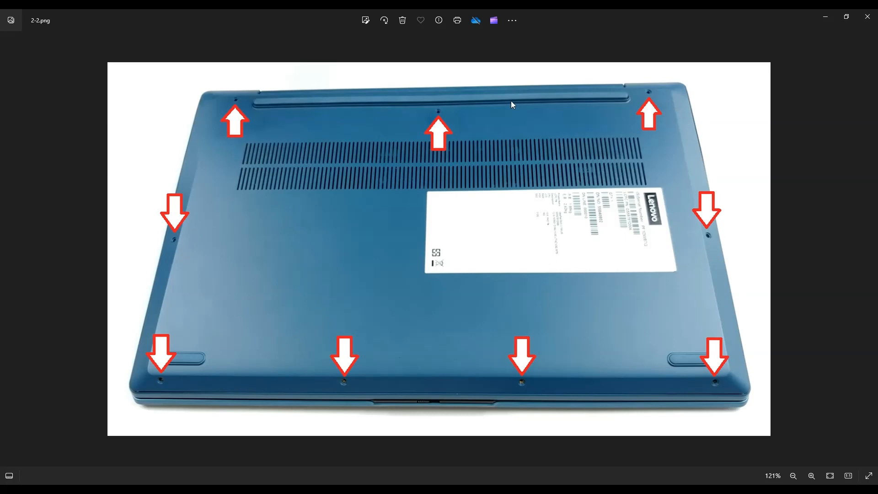
pyautogui.moveTo(730, 244)
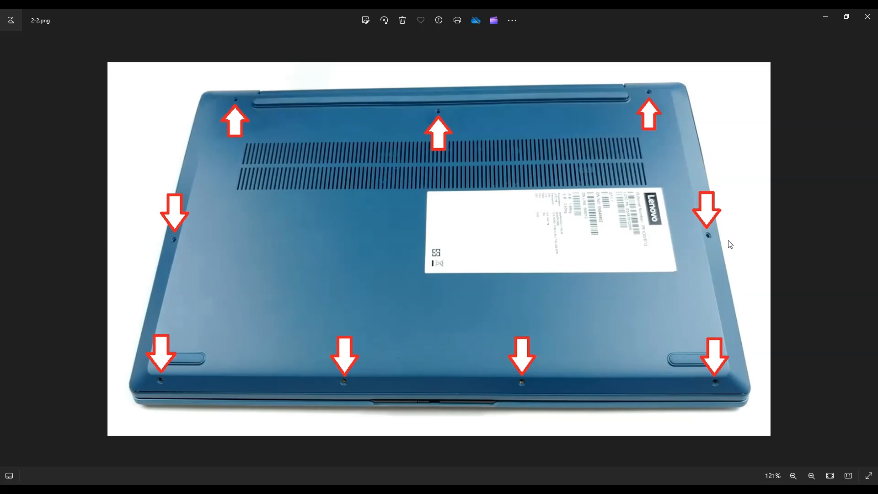
pyautogui.moveTo(500, 396)
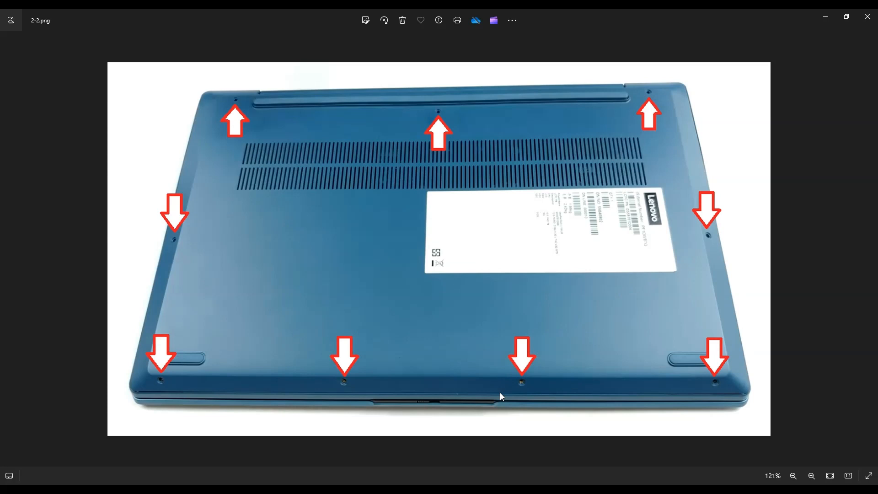
pyautogui.moveTo(346, 395)
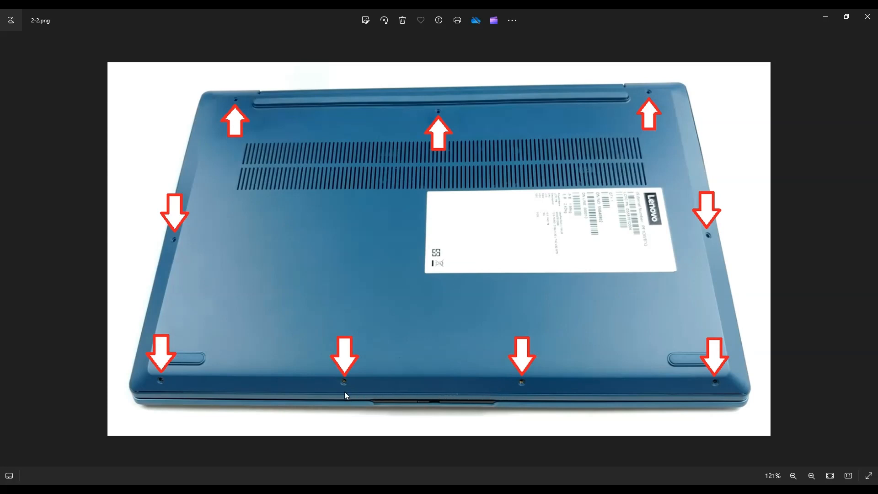
pyautogui.moveTo(163, 395)
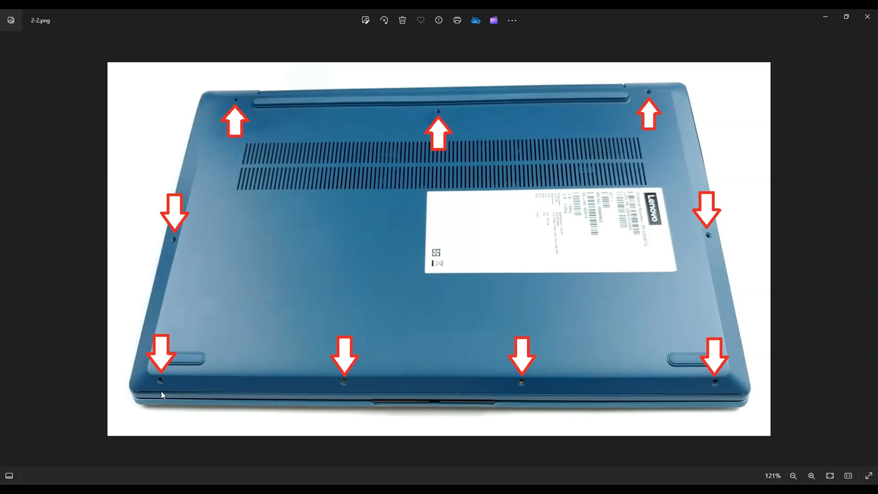
pyautogui.moveTo(206, 88)
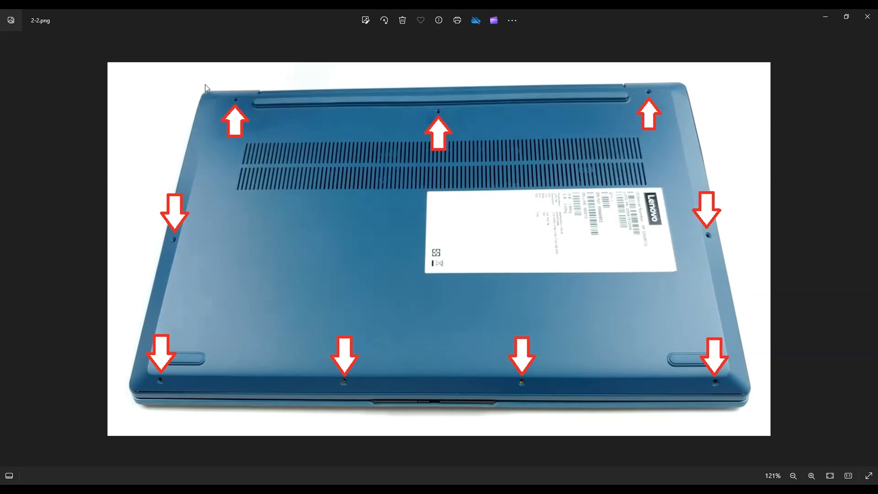
pyautogui.moveTo(694, 105)
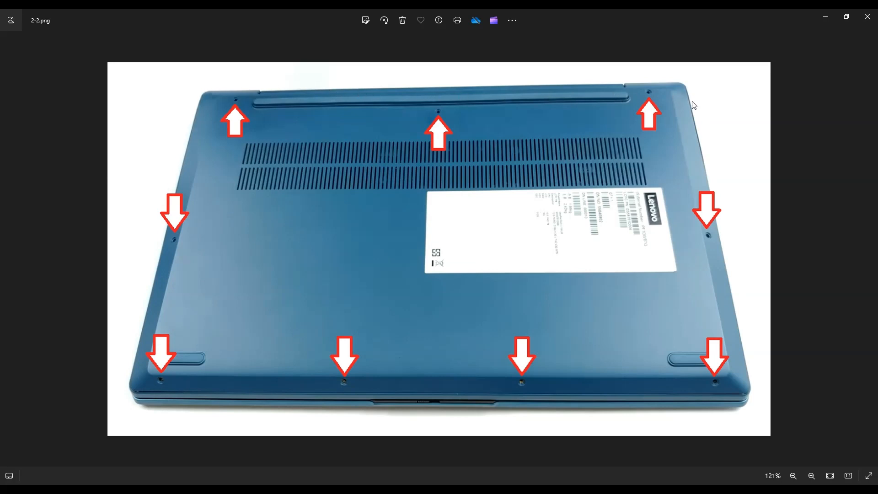
pyautogui.moveTo(739, 388)
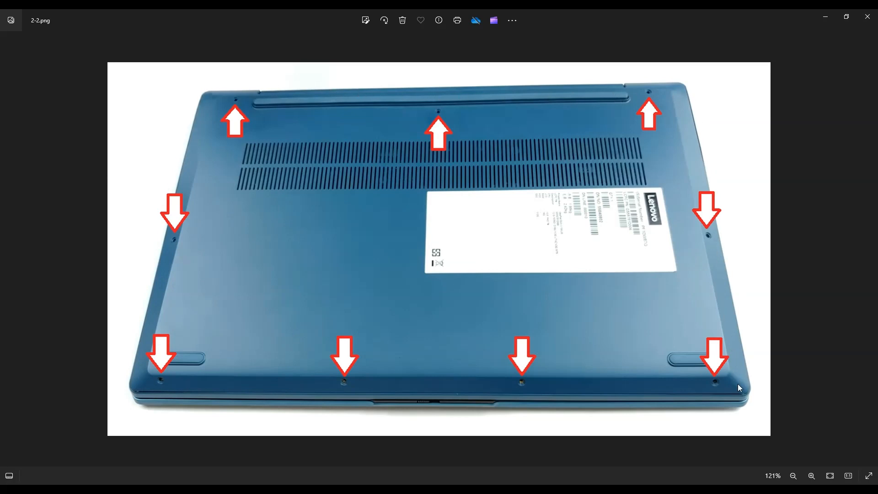
pyautogui.moveTo(741, 390)
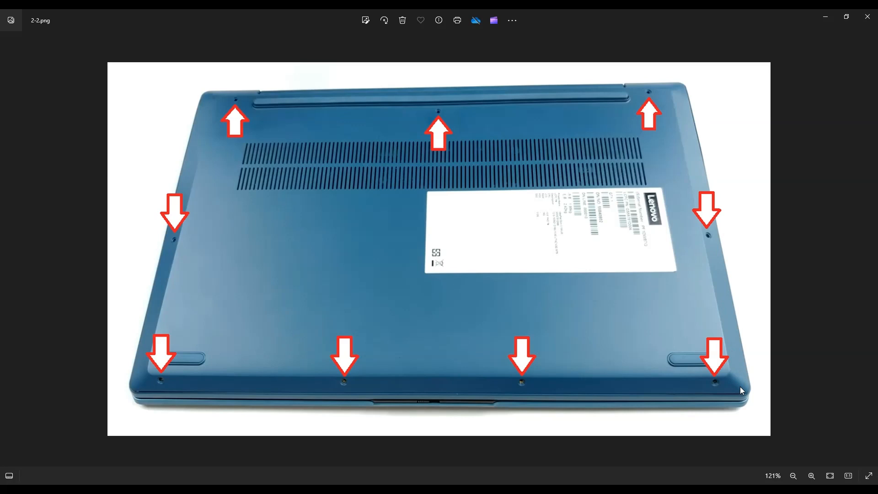
pyautogui.moveTo(342, 399)
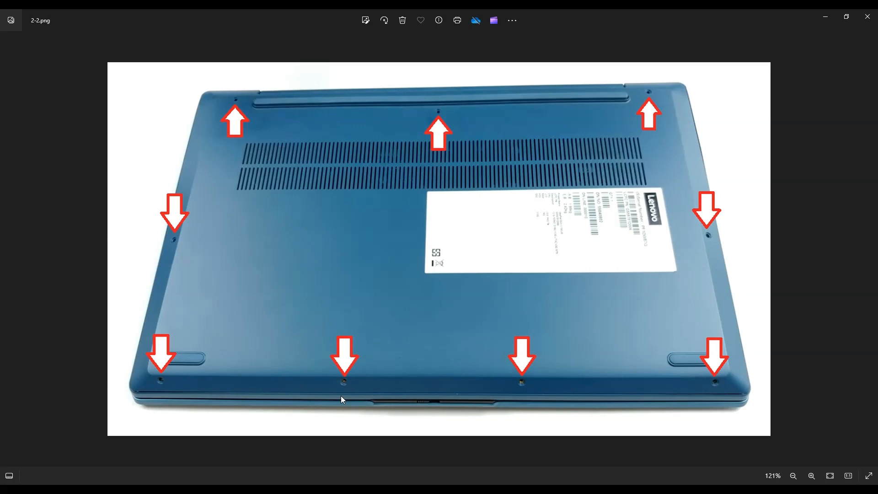
pyautogui.moveTo(152, 289)
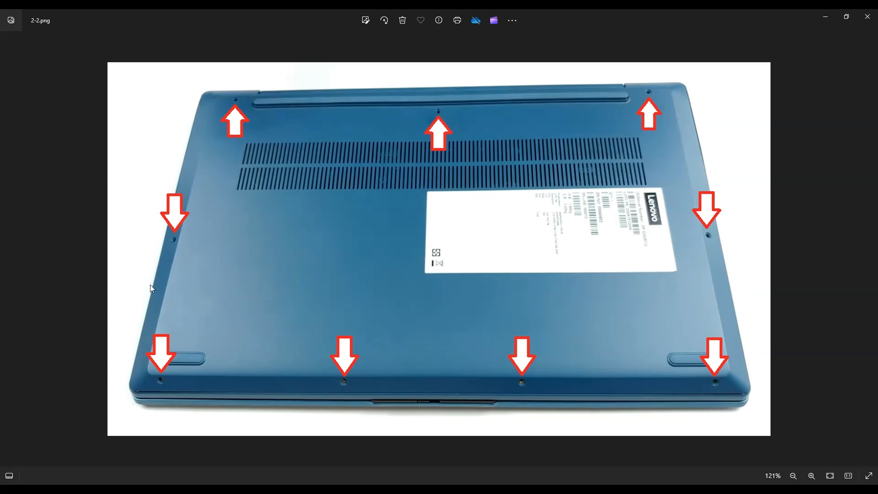
pyautogui.moveTo(616, 87)
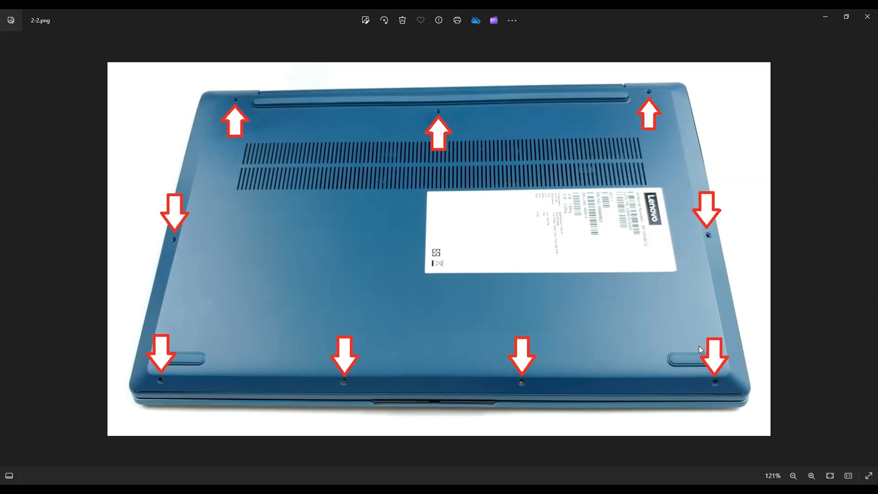
# - Advance to 3.png and zoom from 133% to 146% on the battery and connector
pyautogui.press('Right')
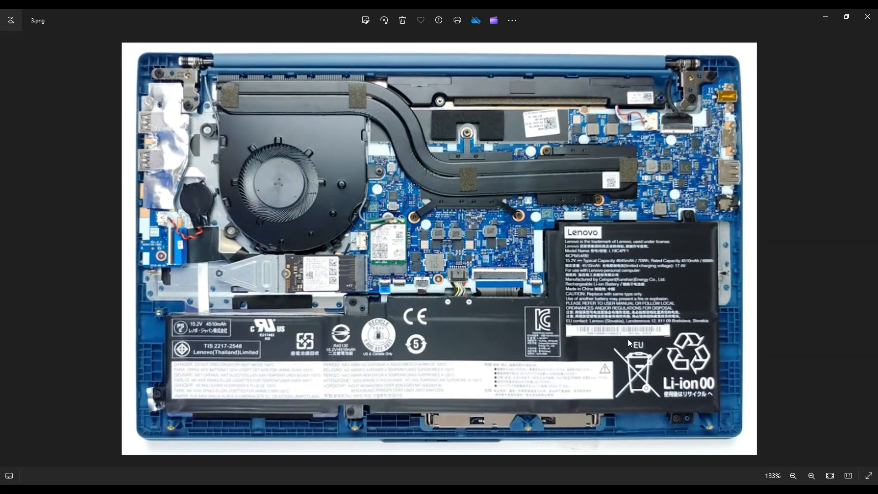
pyautogui.moveTo(626, 359)
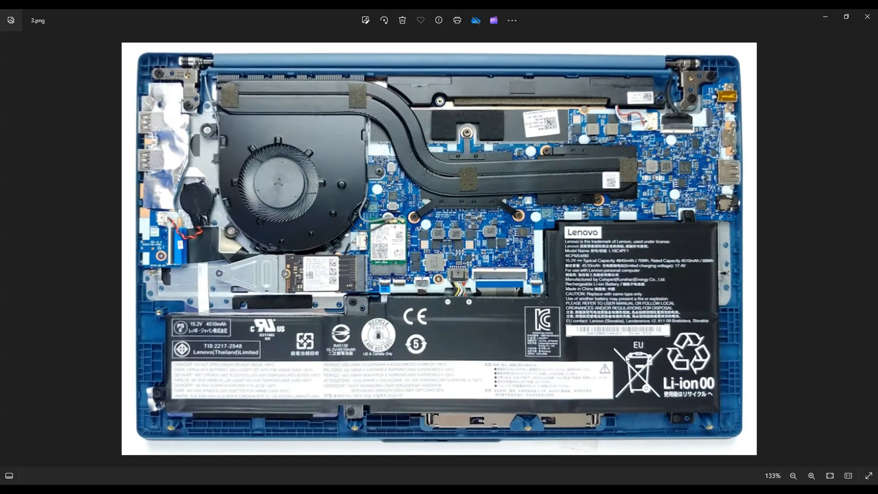
pyautogui.moveTo(650, 344)
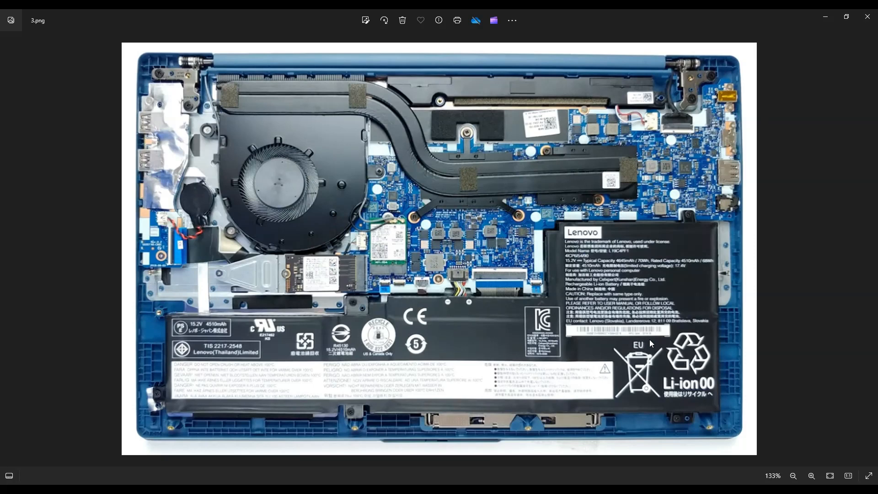
pyautogui.moveTo(644, 341)
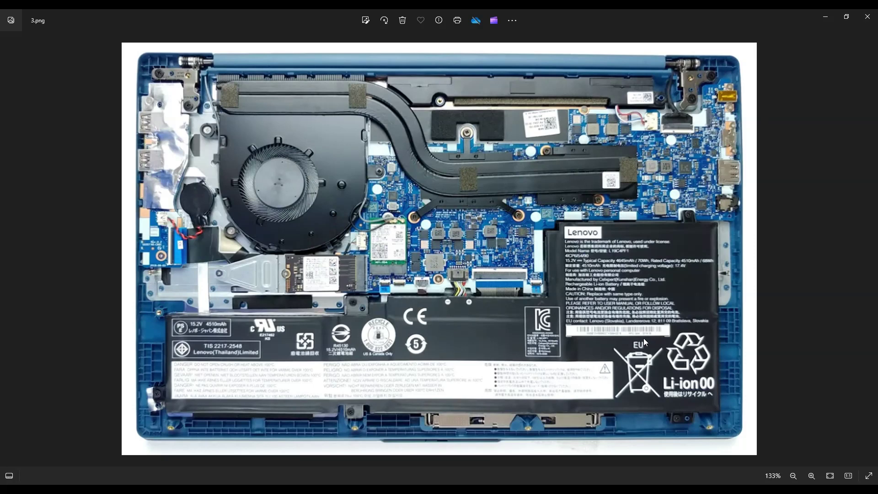
pyautogui.moveTo(628, 164)
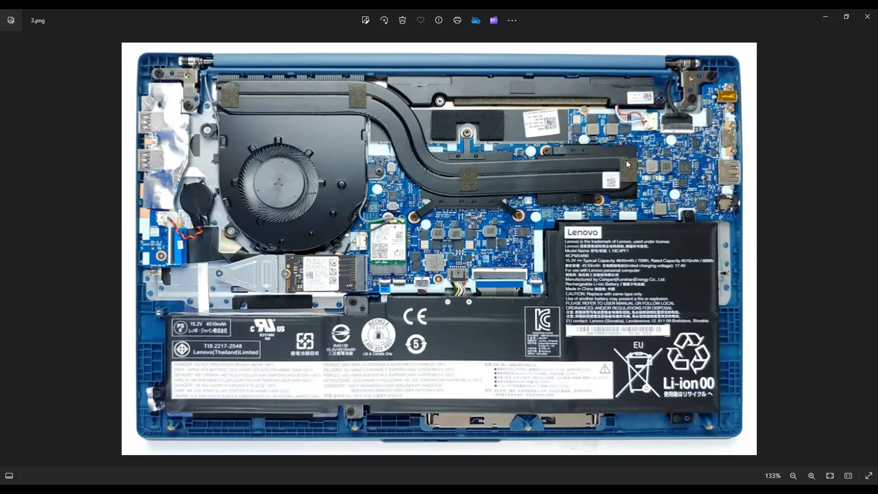
pyautogui.moveTo(635, 306)
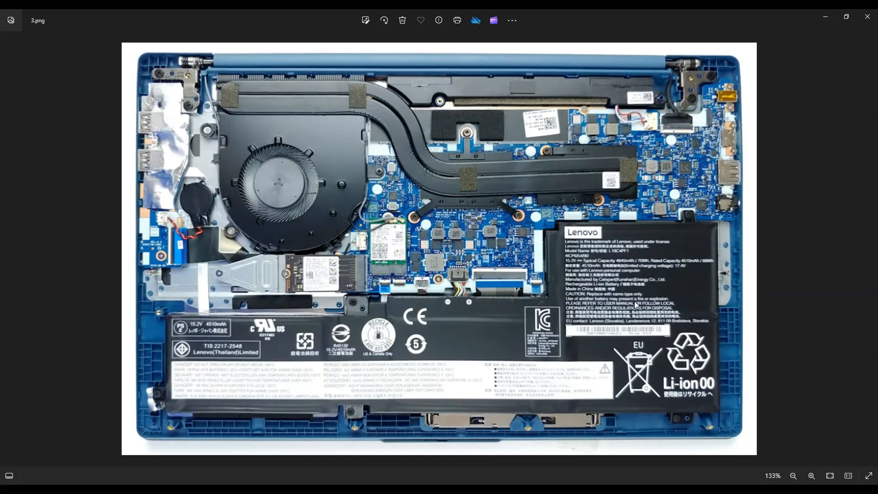
pyautogui.moveTo(373, 143)
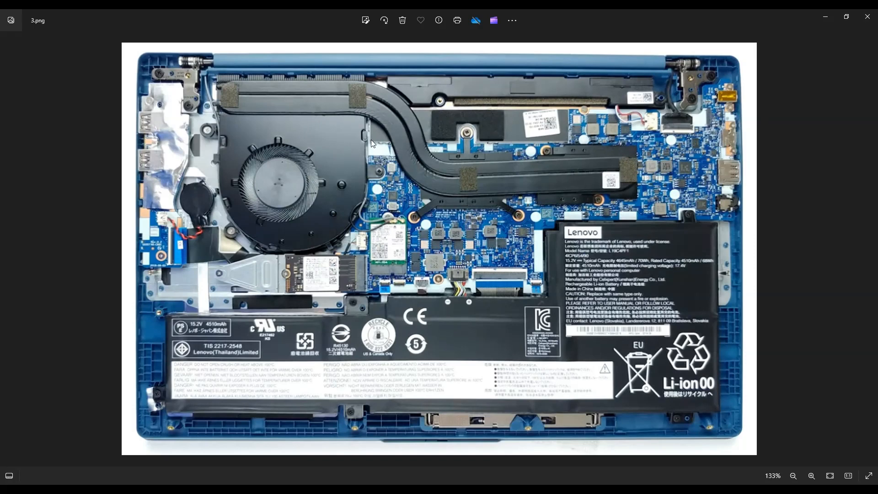
pyautogui.moveTo(631, 349)
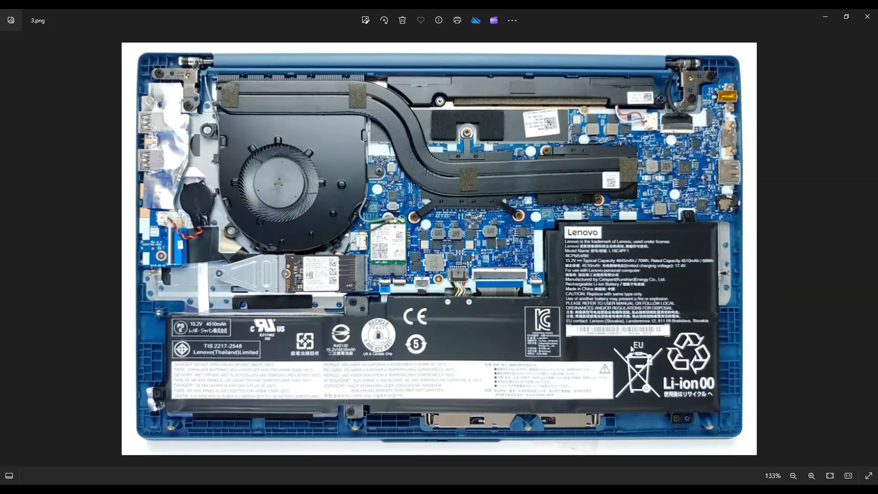
pyautogui.moveTo(431, 277)
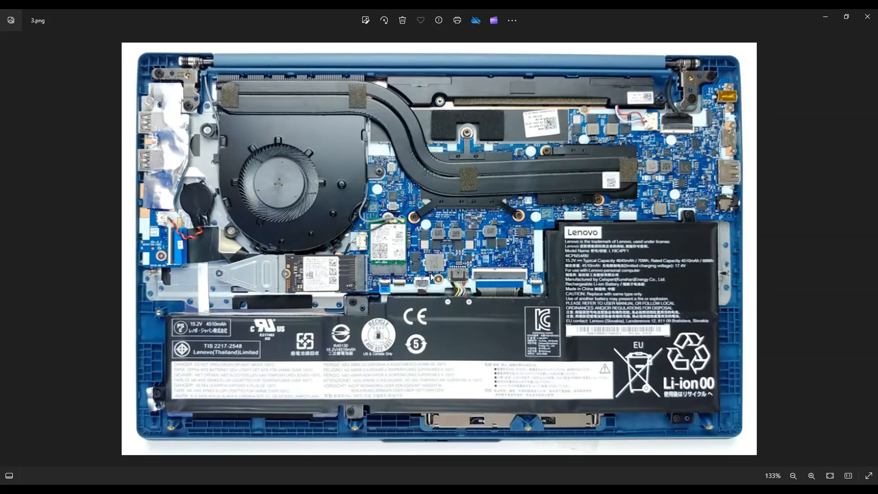
pyautogui.moveTo(487, 291)
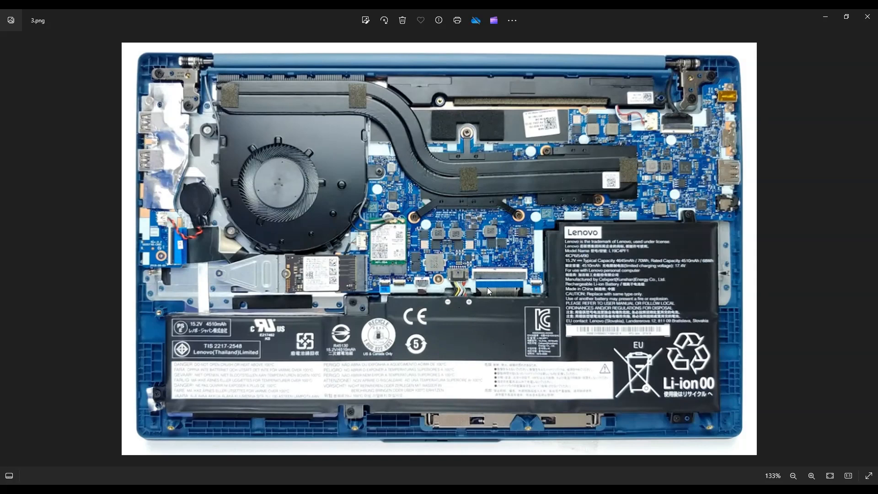
pyautogui.moveTo(459, 287)
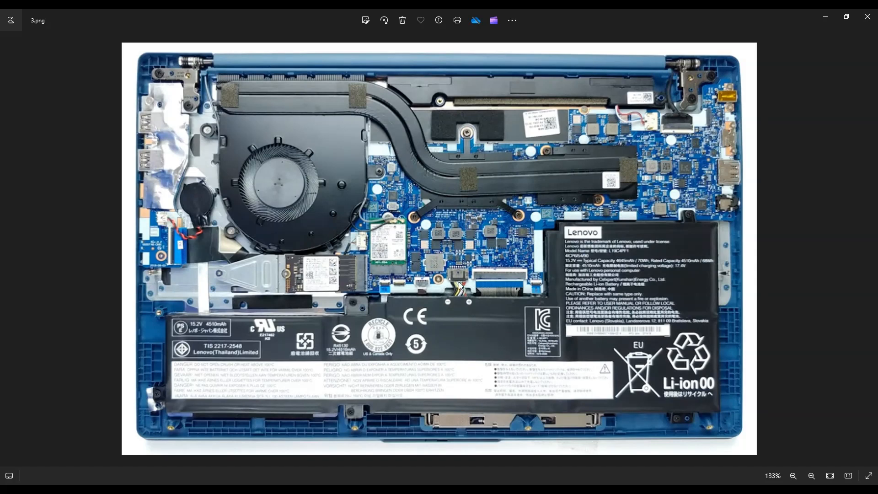
pyautogui.moveTo(456, 353)
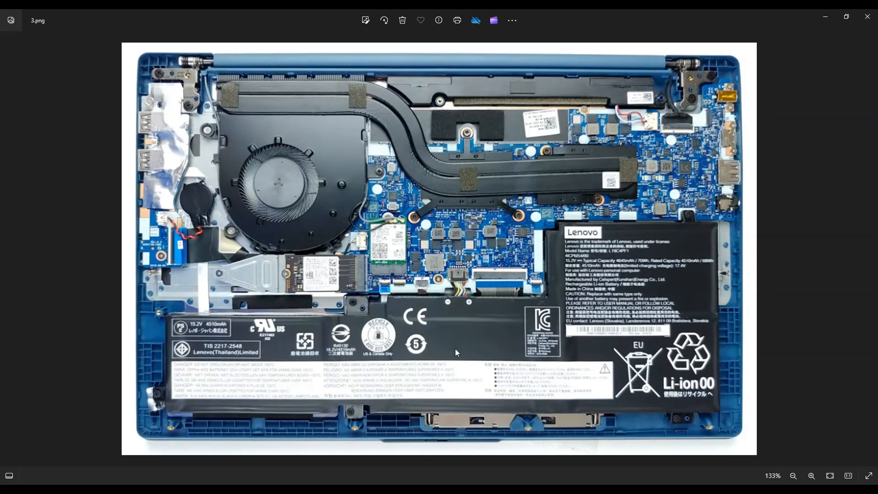
pyautogui.moveTo(680, 236)
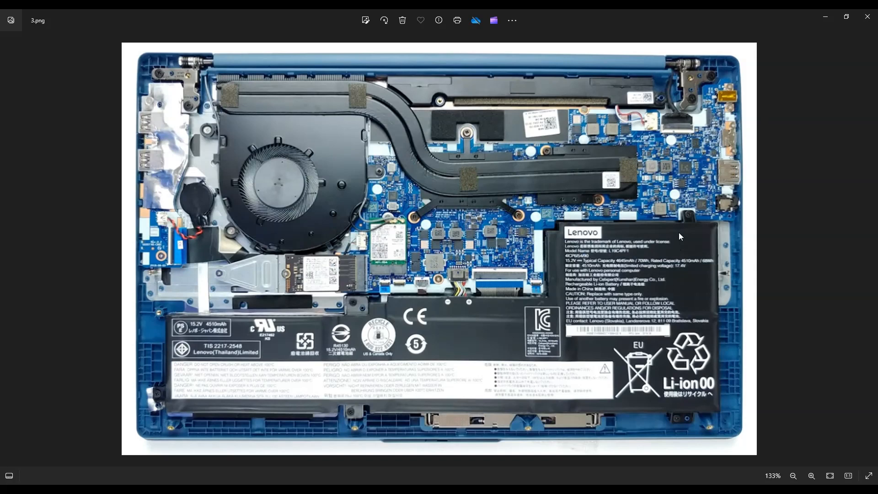
pyautogui.moveTo(682, 422)
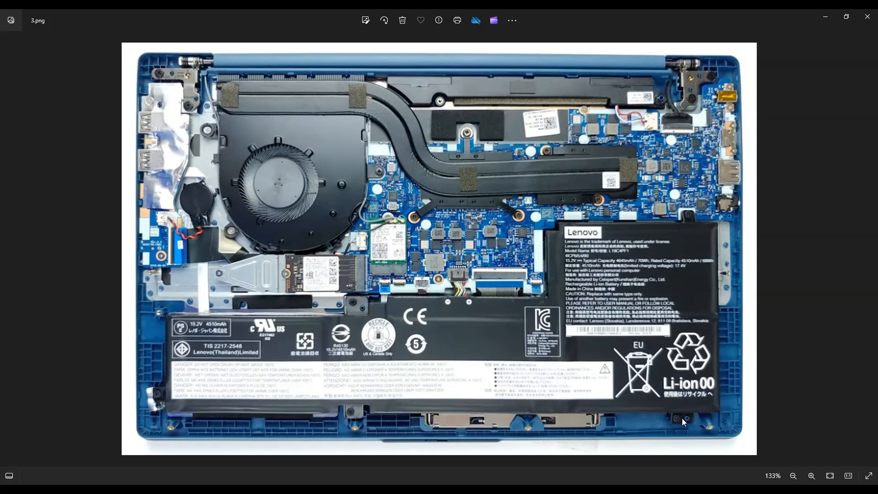
pyautogui.moveTo(396, 327)
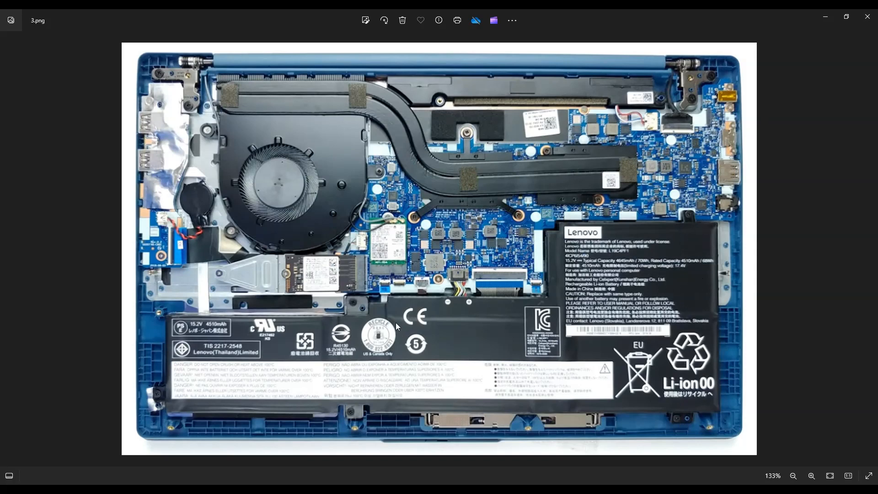
pyautogui.moveTo(178, 411)
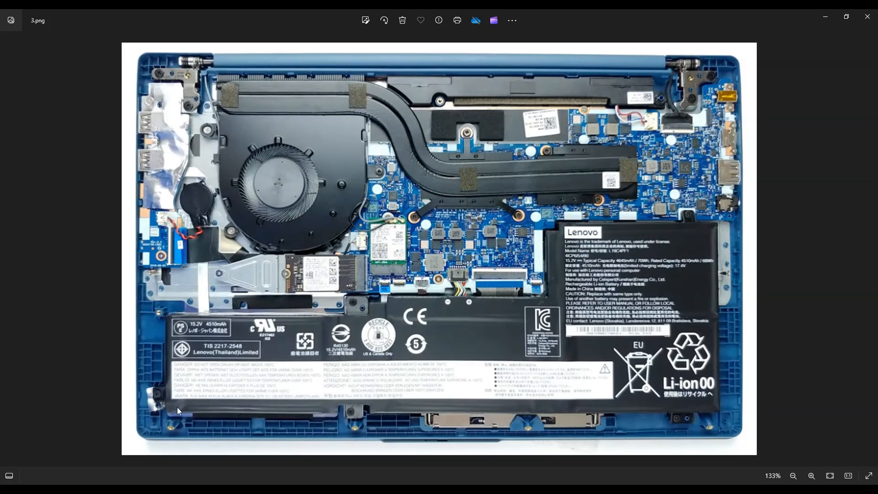
pyautogui.moveTo(378, 323)
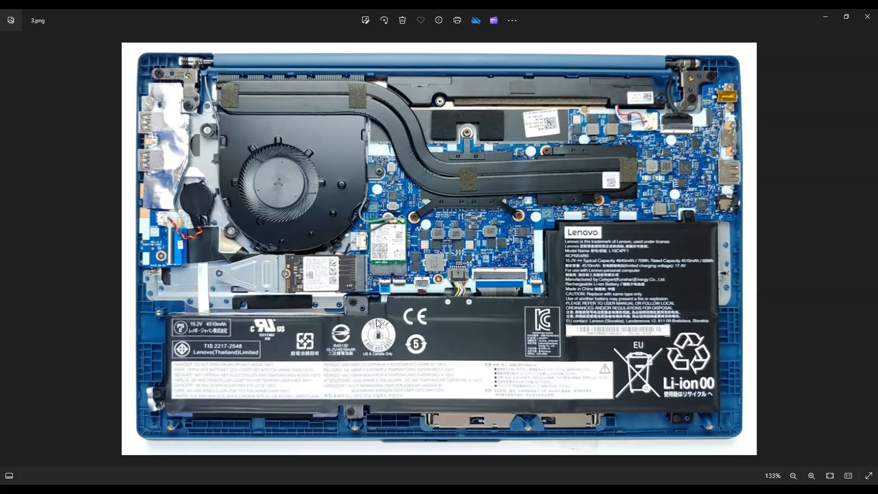
pyautogui.moveTo(458, 311)
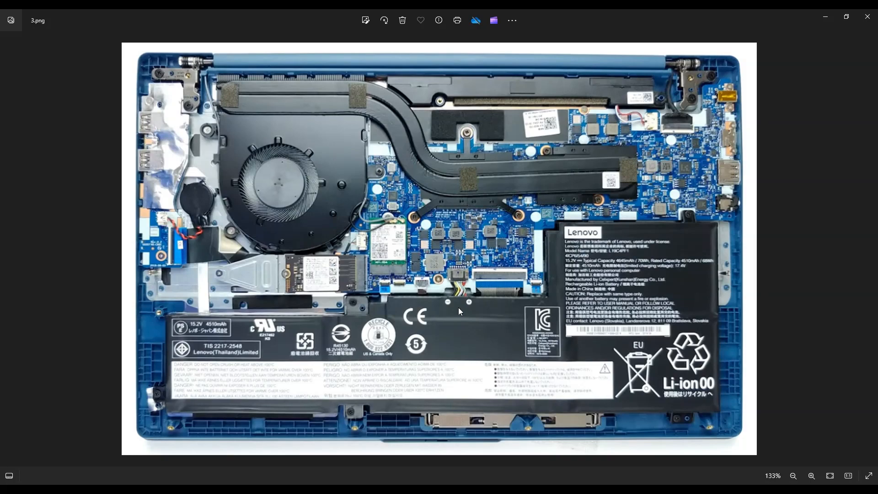
pyautogui.click(811, 478)
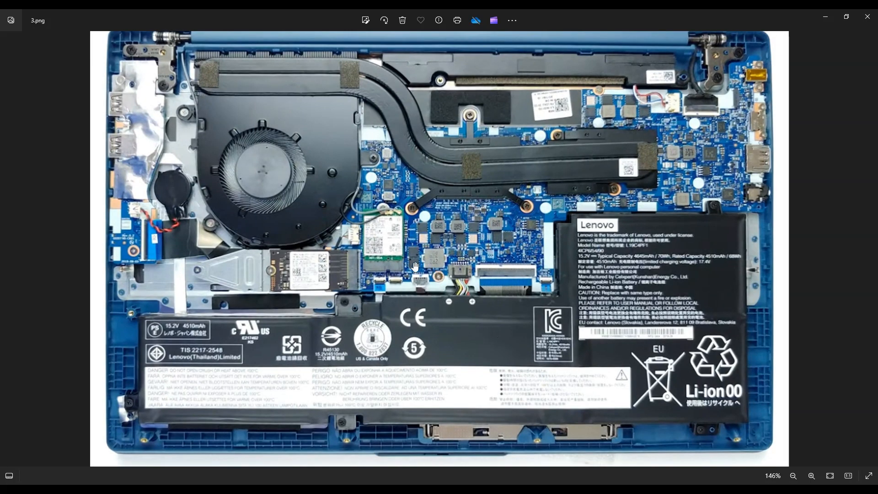
pyautogui.moveTo(421, 393)
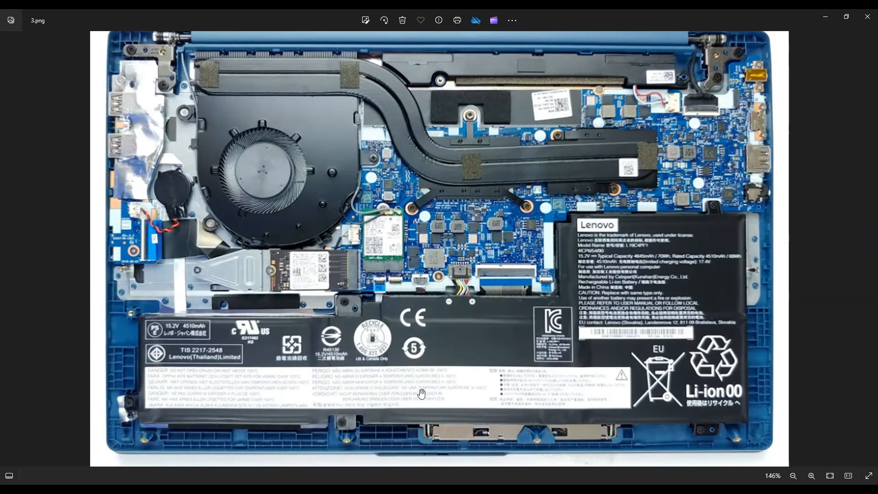
pyautogui.moveTo(421, 273)
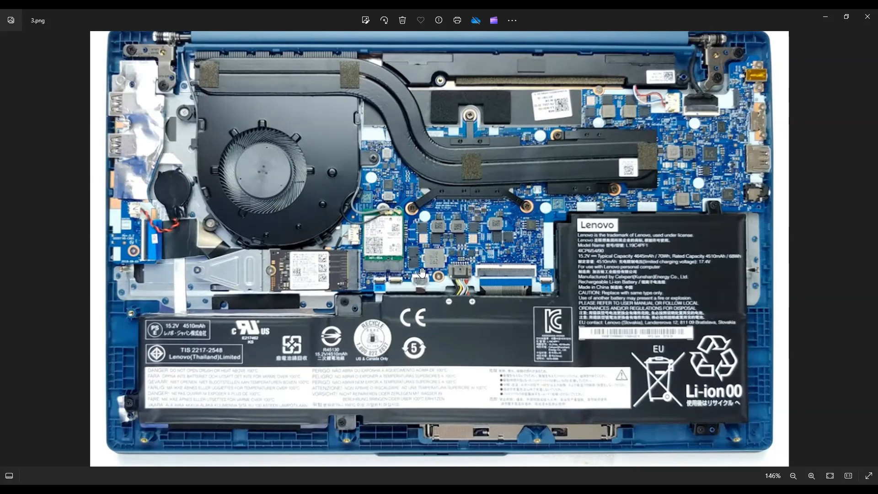
pyautogui.moveTo(414, 277)
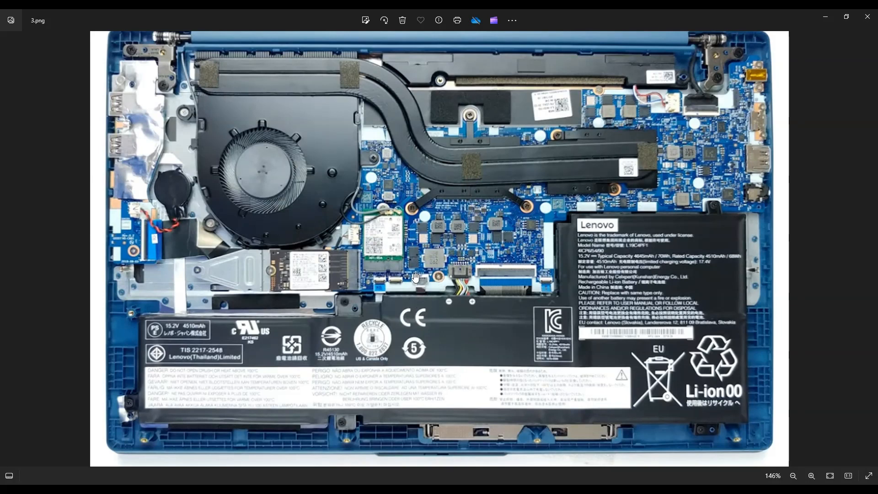
pyautogui.moveTo(423, 318)
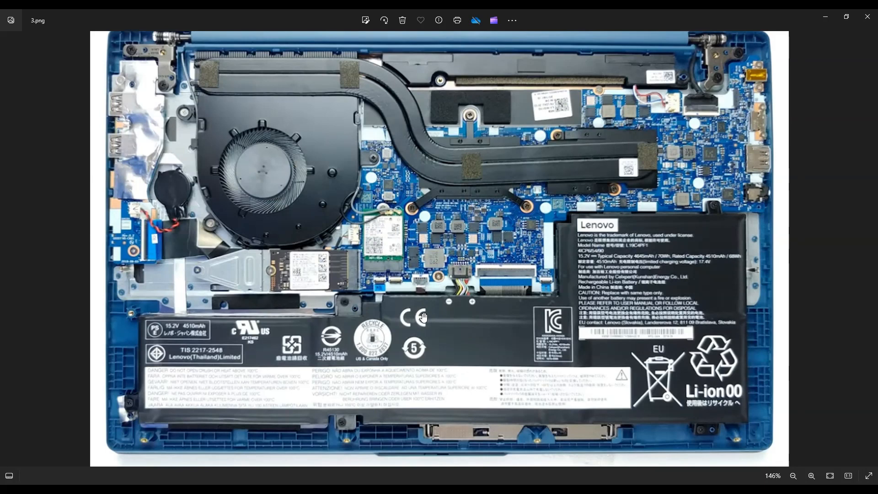
pyautogui.moveTo(421, 287)
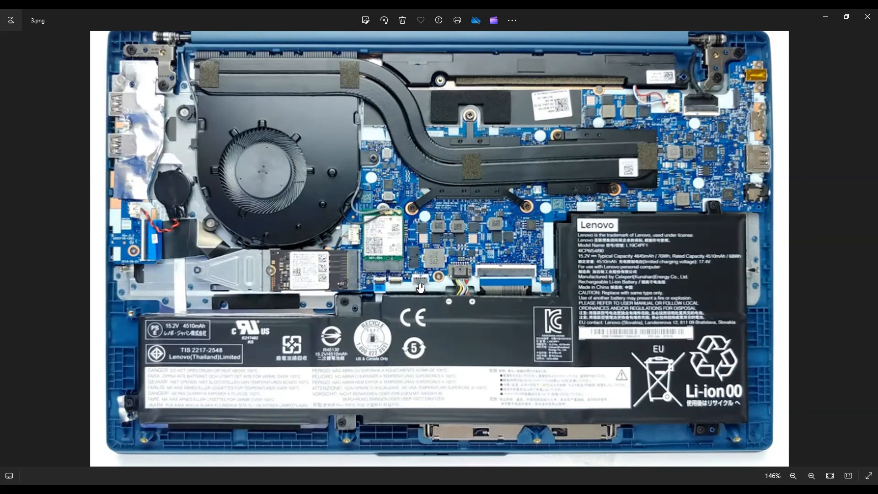
pyautogui.moveTo(420, 283)
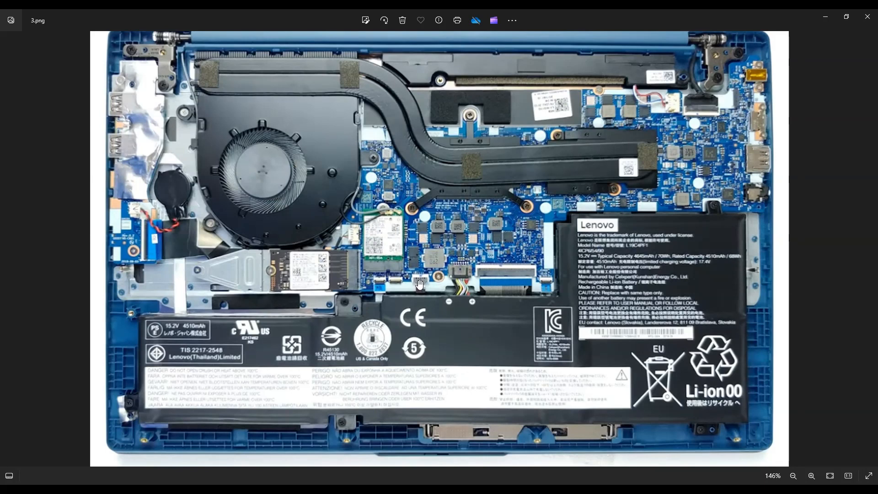
pyautogui.moveTo(422, 280)
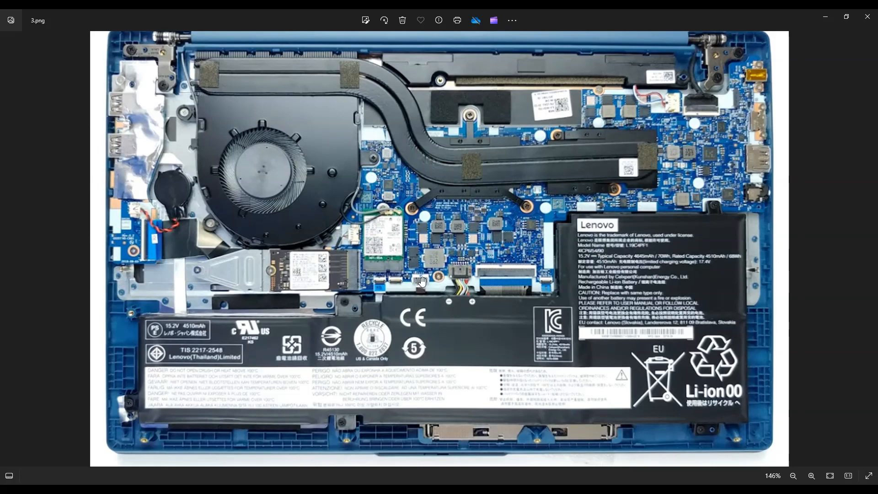
pyautogui.moveTo(450, 306)
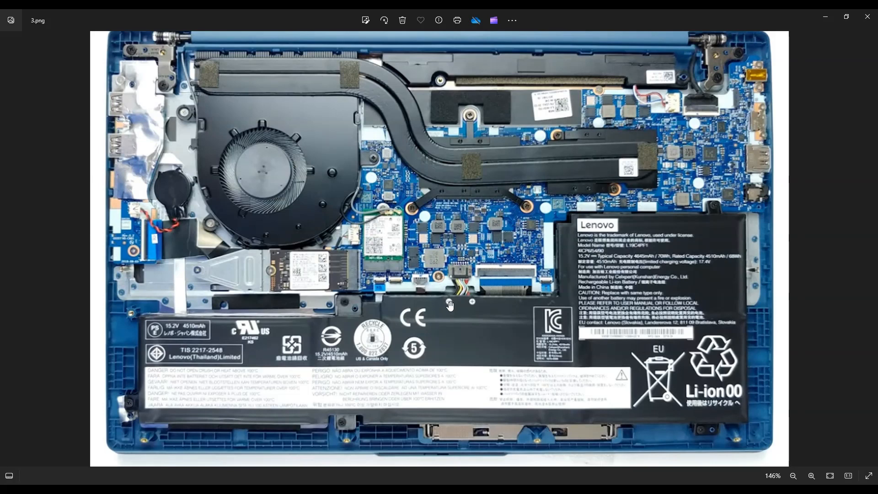
pyautogui.moveTo(422, 273)
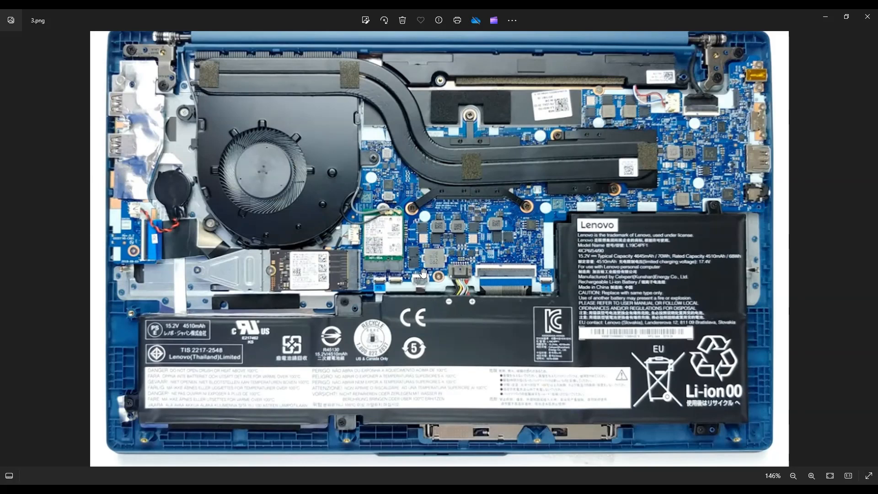
pyautogui.moveTo(422, 298)
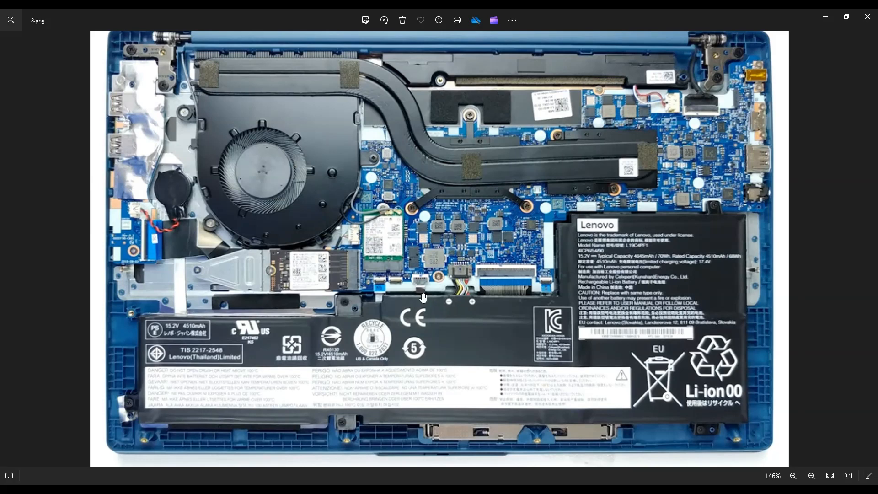
pyautogui.moveTo(422, 287)
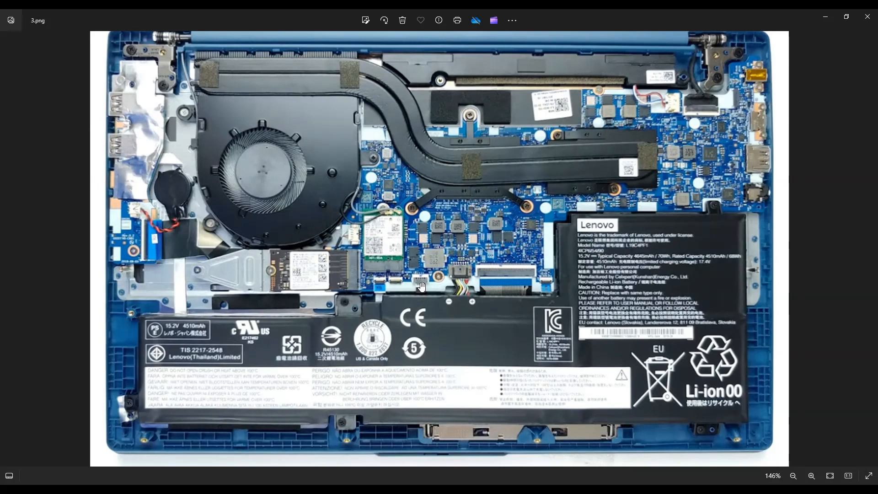
pyautogui.moveTo(417, 307)
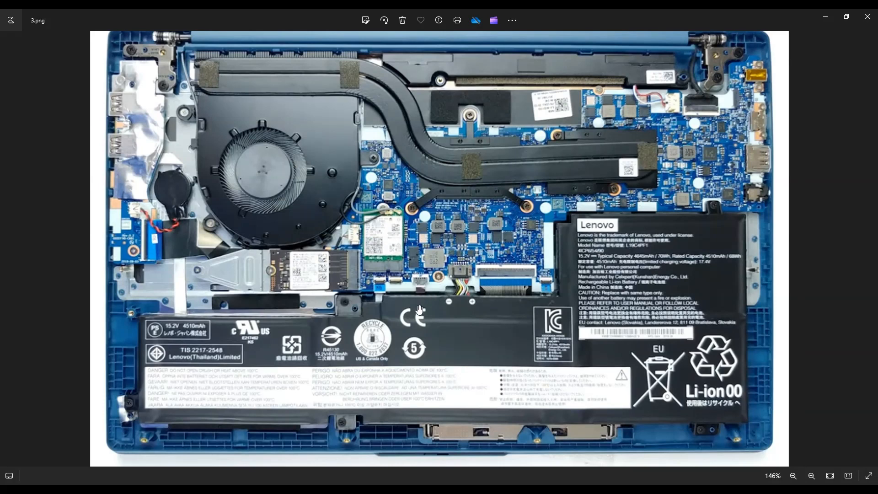
pyautogui.moveTo(455, 360)
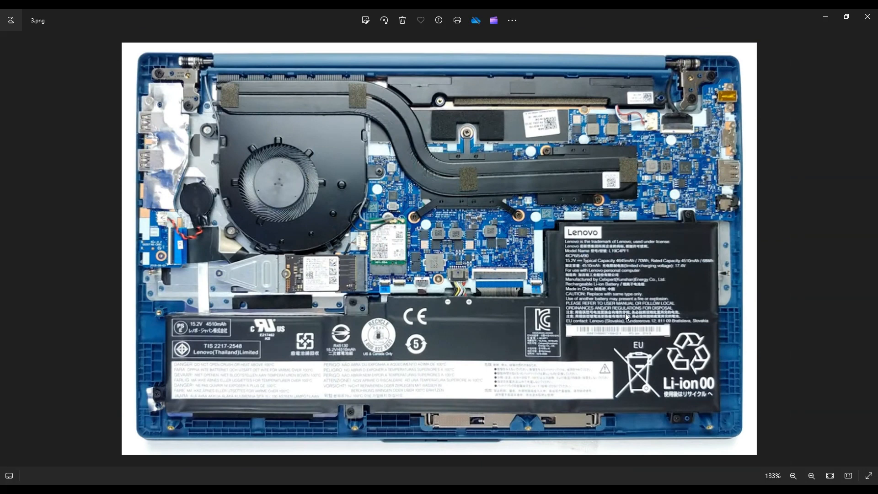
pyautogui.moveTo(593, 365)
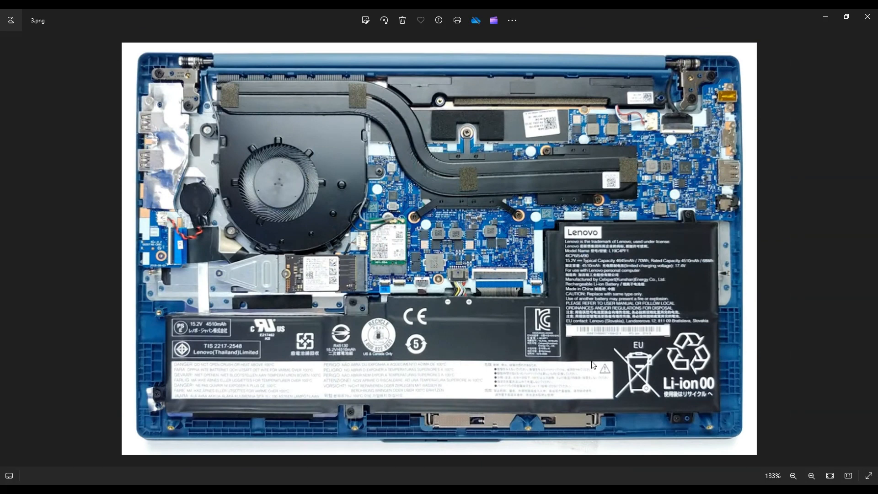
pyautogui.moveTo(597, 361)
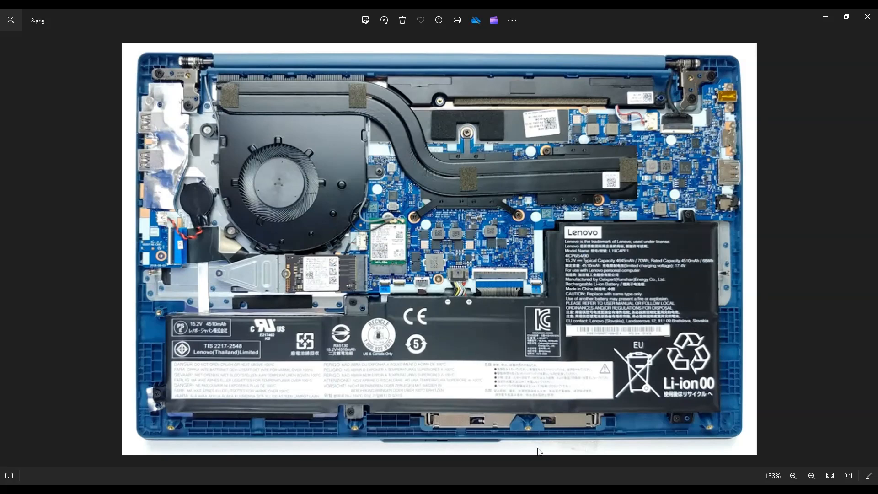
pyautogui.moveTo(230, 385)
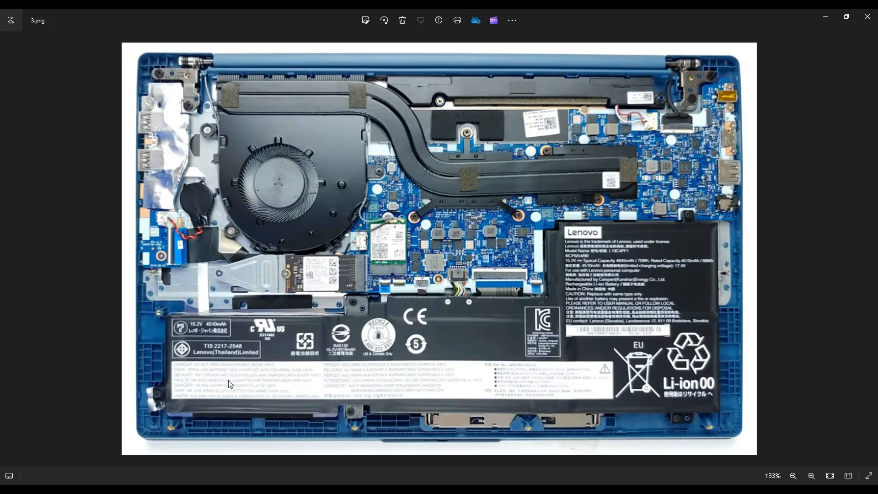
pyautogui.moveTo(632, 349)
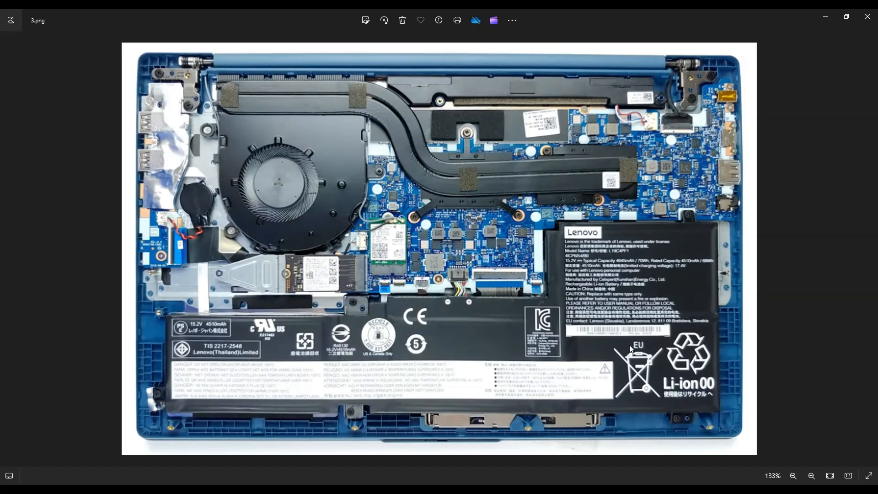
pyautogui.moveTo(332, 310)
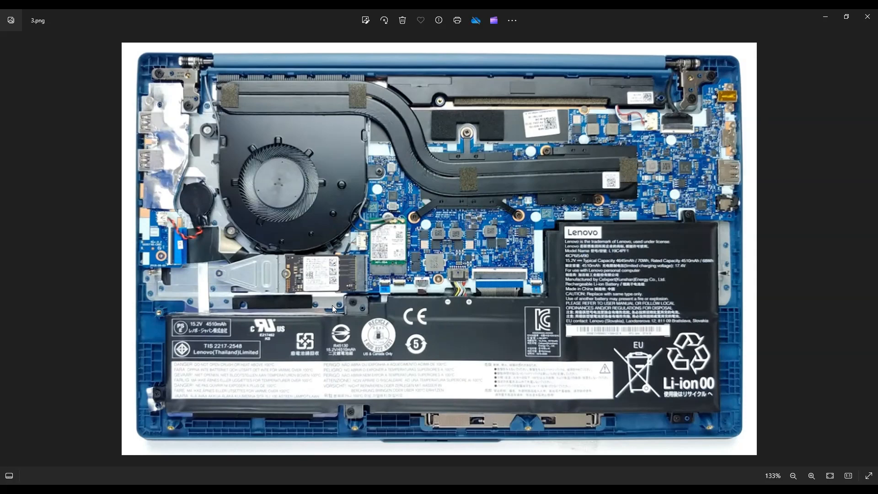
pyautogui.moveTo(128, 331)
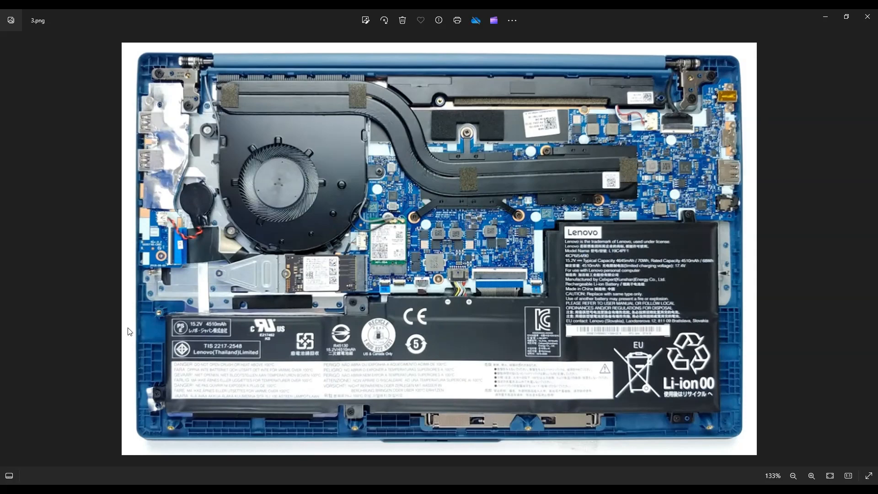
pyautogui.moveTo(368, 402)
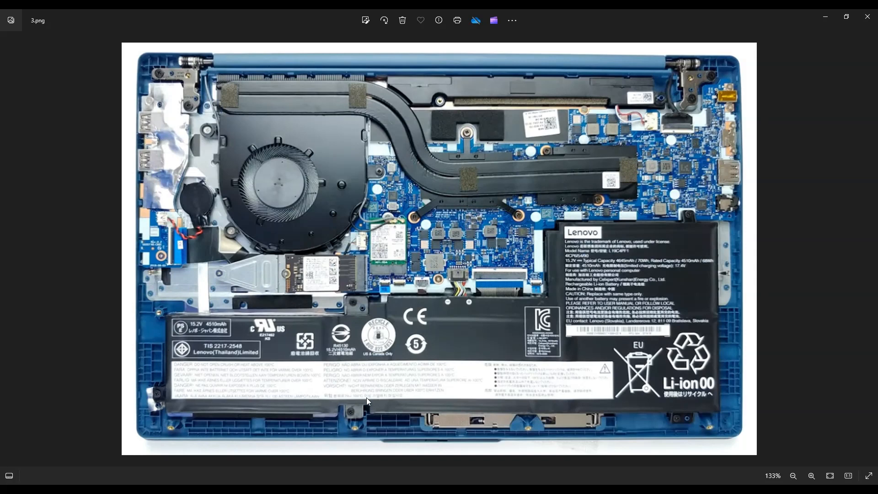
pyautogui.moveTo(123, 321)
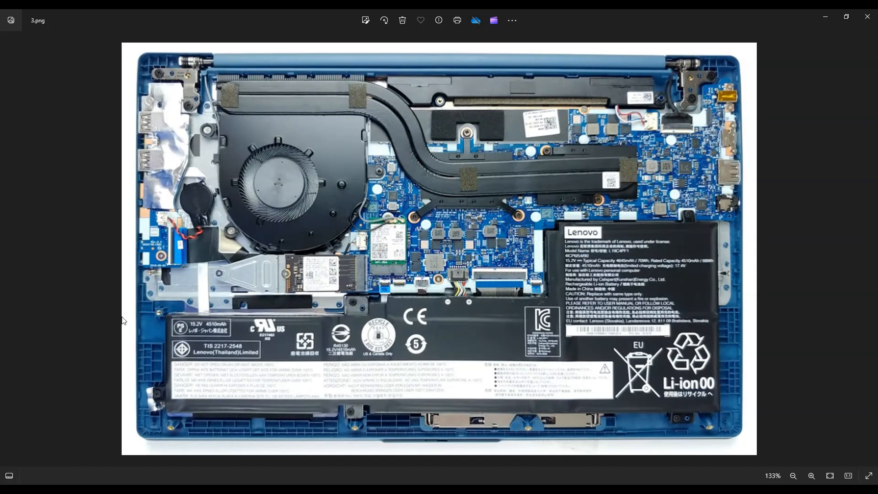
pyautogui.moveTo(218, 436)
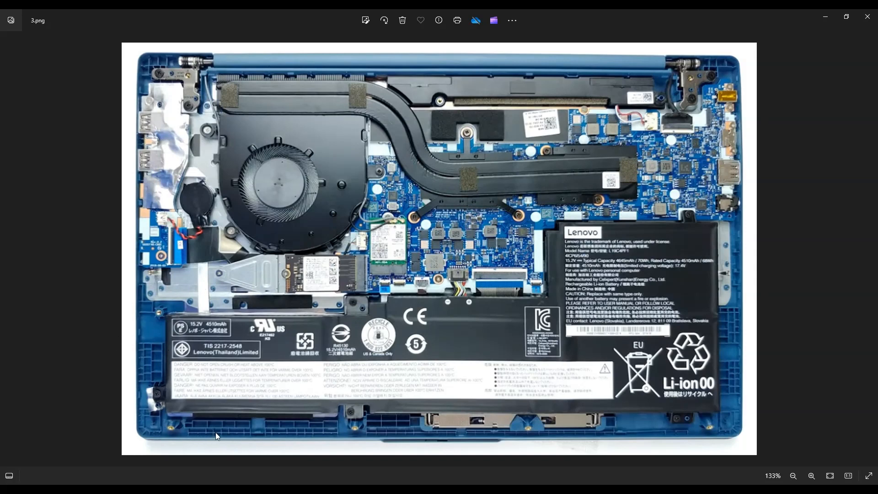
pyautogui.moveTo(290, 293)
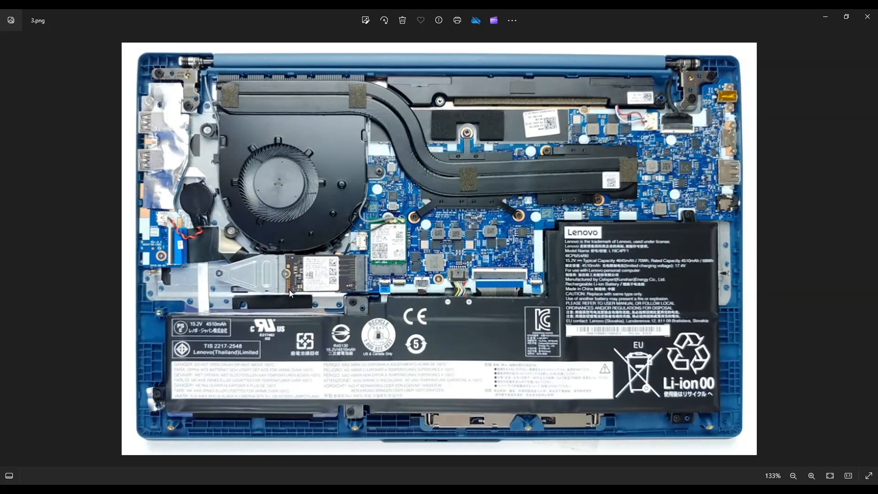
pyautogui.moveTo(258, 290)
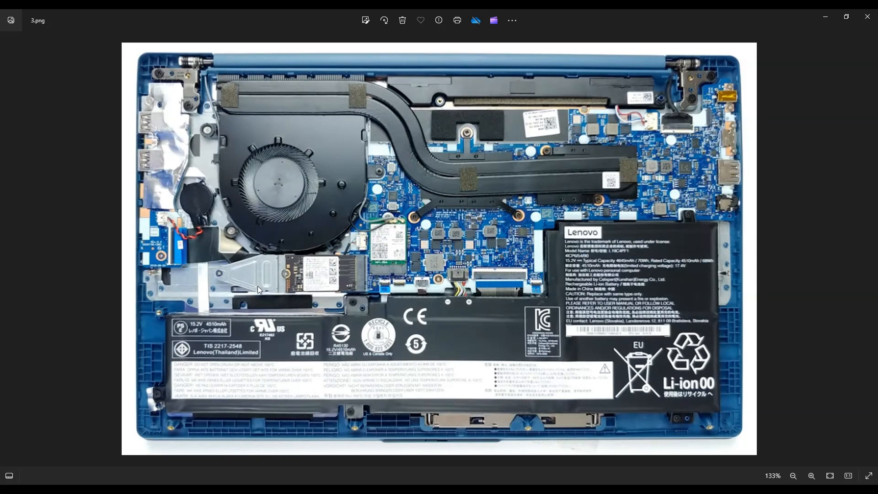
pyautogui.moveTo(260, 309)
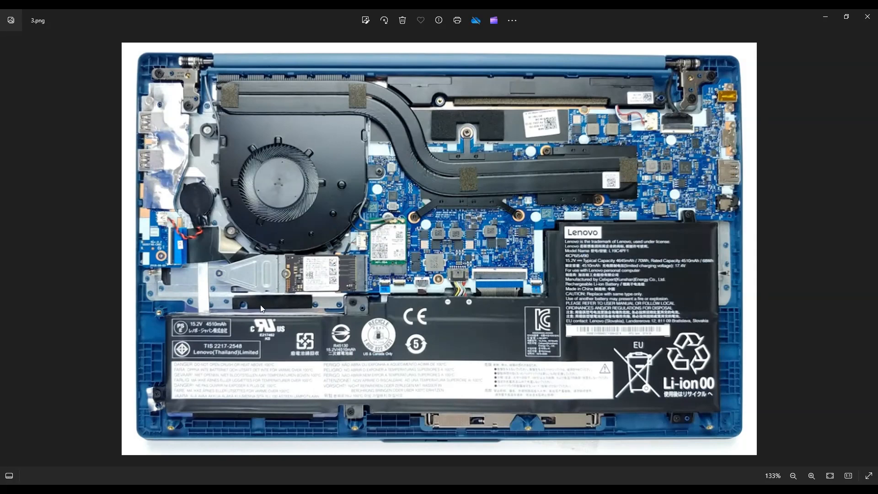
pyautogui.moveTo(280, 419)
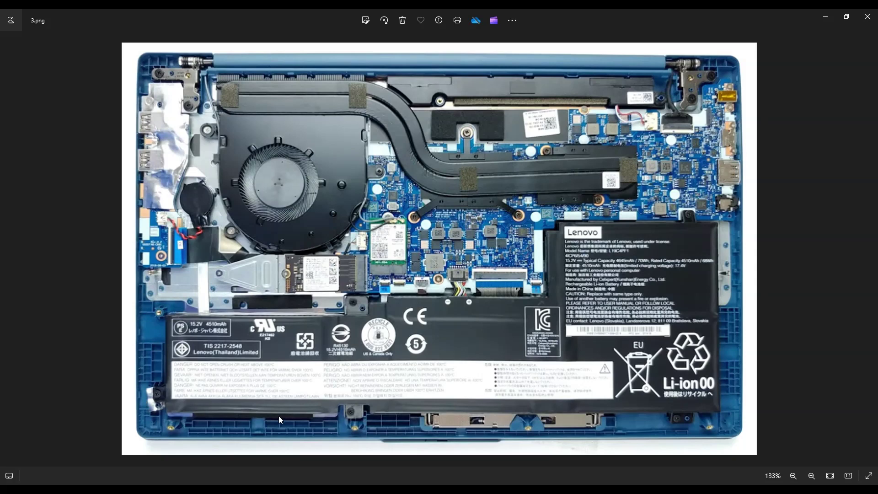
pyautogui.moveTo(294, 395)
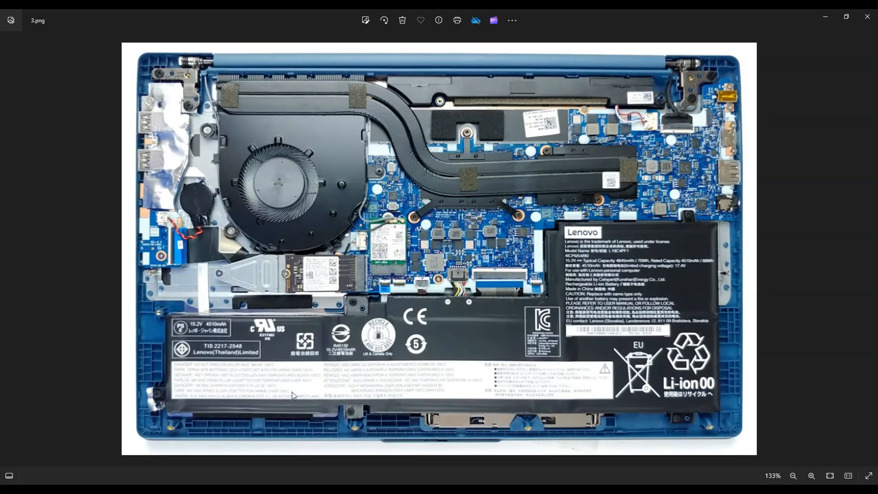
pyautogui.moveTo(340, 327)
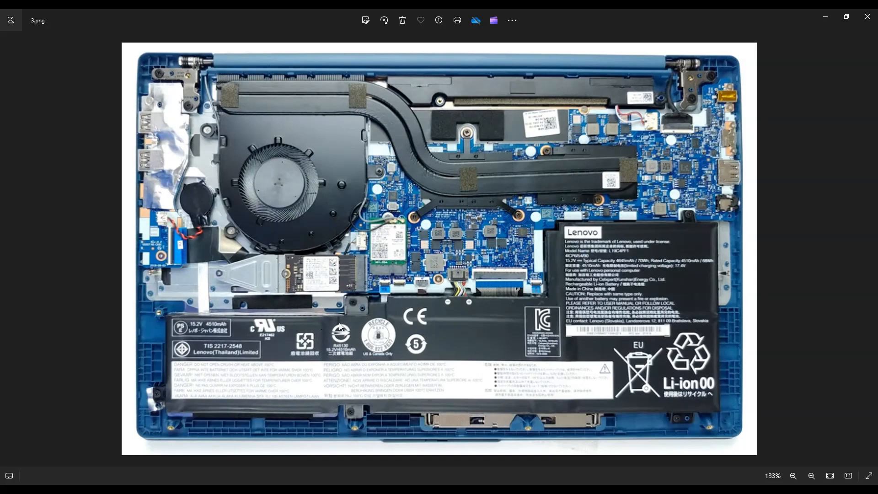
pyautogui.moveTo(329, 254)
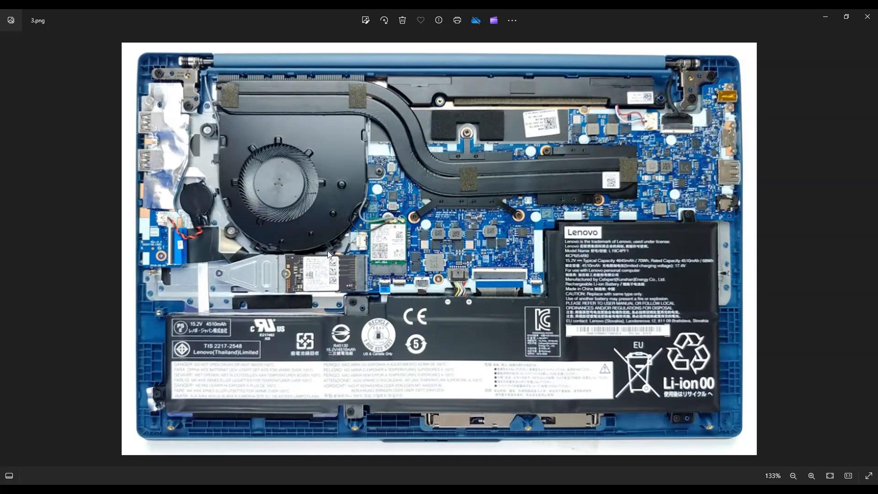
pyautogui.moveTo(333, 277)
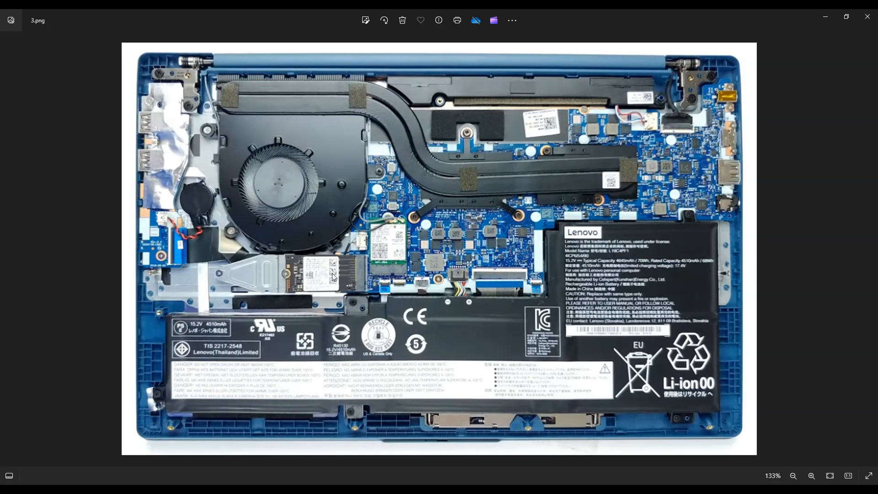
pyautogui.moveTo(333, 274)
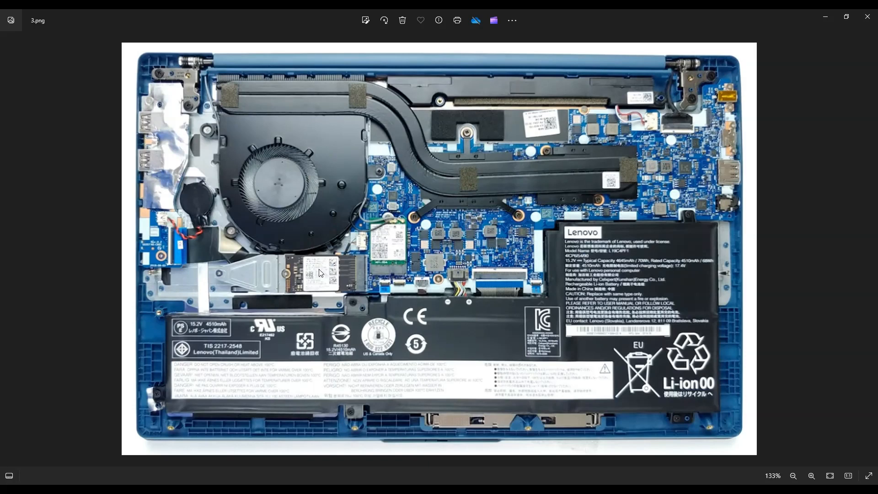
pyautogui.moveTo(211, 275)
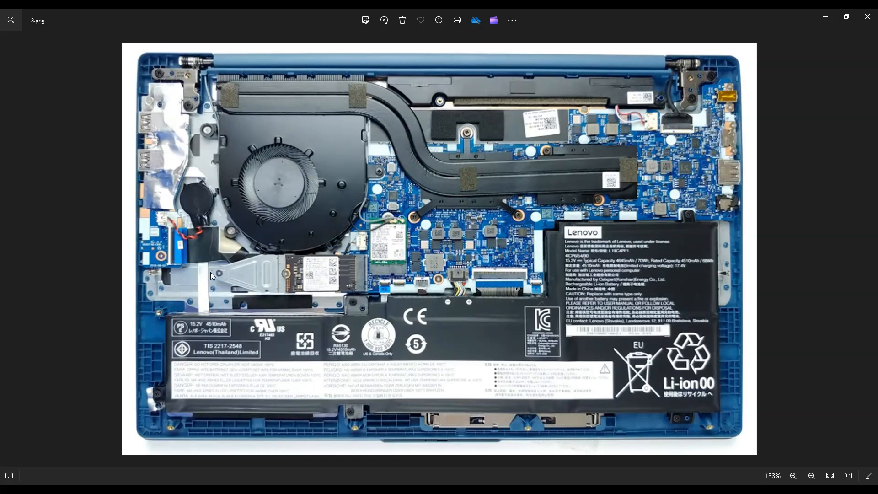
pyautogui.moveTo(241, 276)
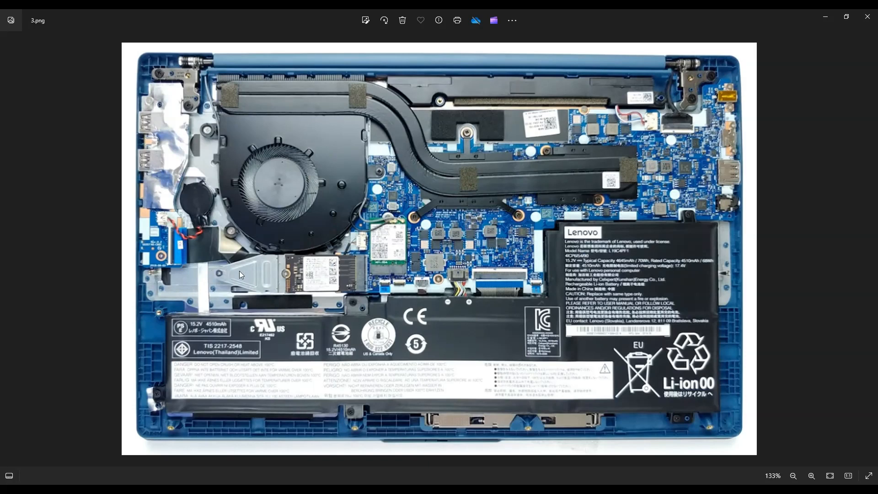
pyautogui.moveTo(323, 281)
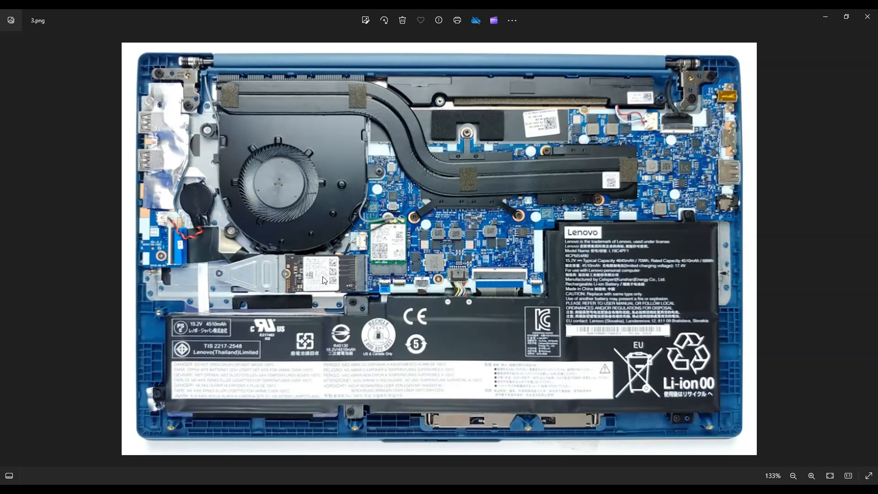
pyautogui.moveTo(231, 280)
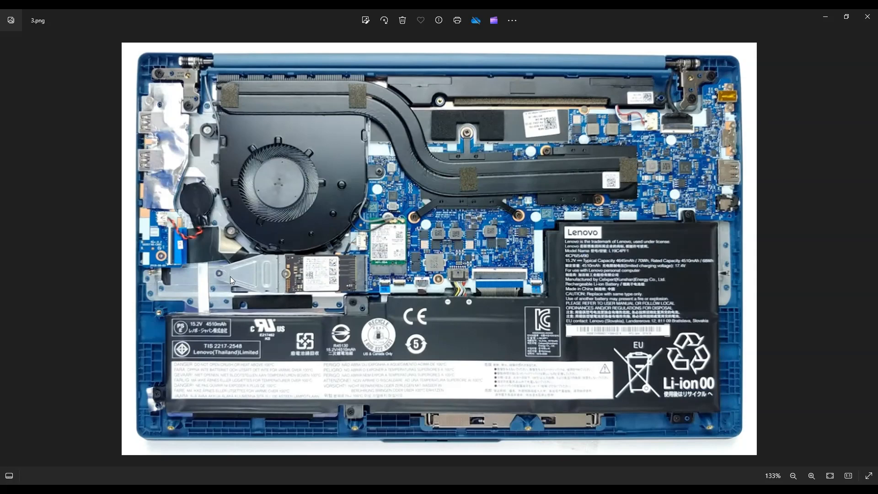
pyautogui.moveTo(224, 280)
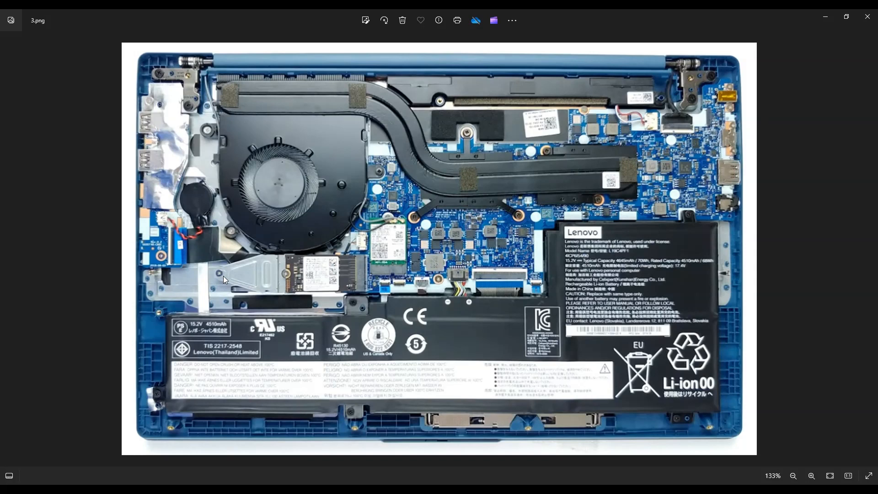
pyautogui.moveTo(249, 281)
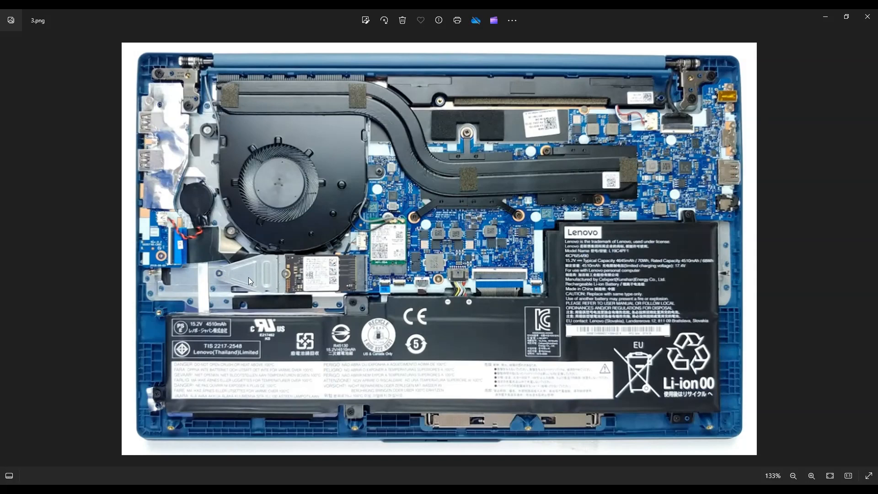
pyautogui.moveTo(287, 280)
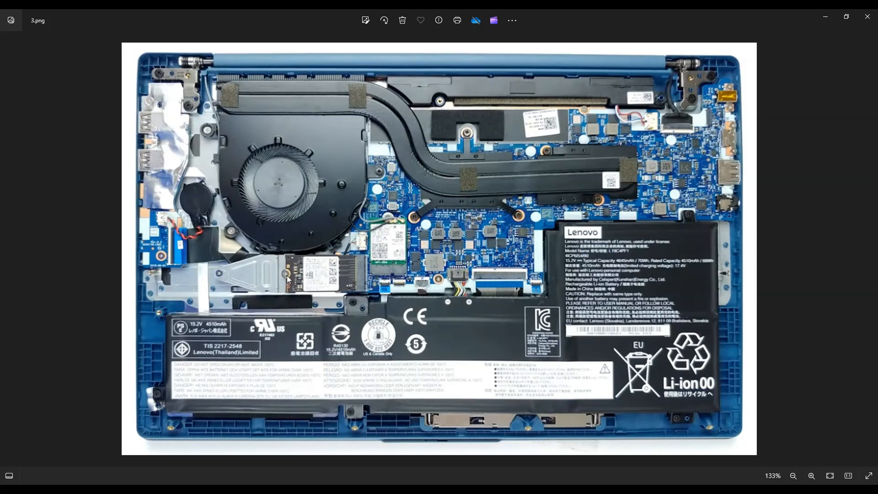
pyautogui.moveTo(328, 272)
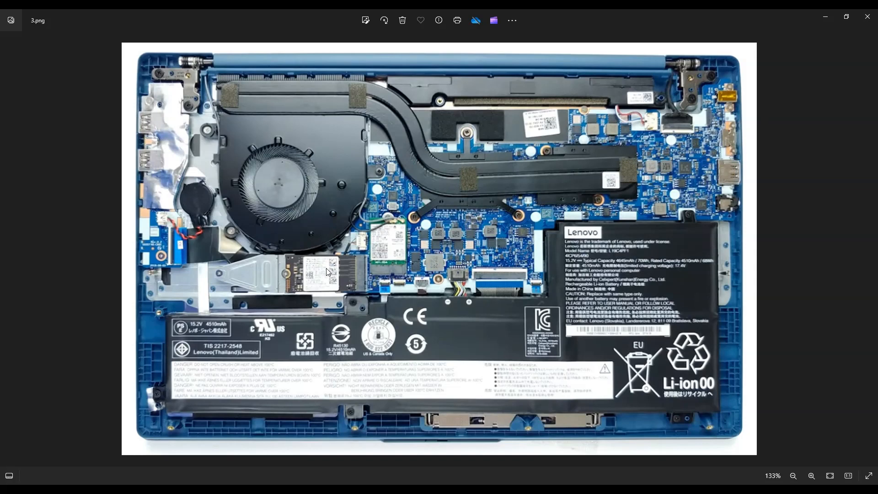
pyautogui.moveTo(350, 344)
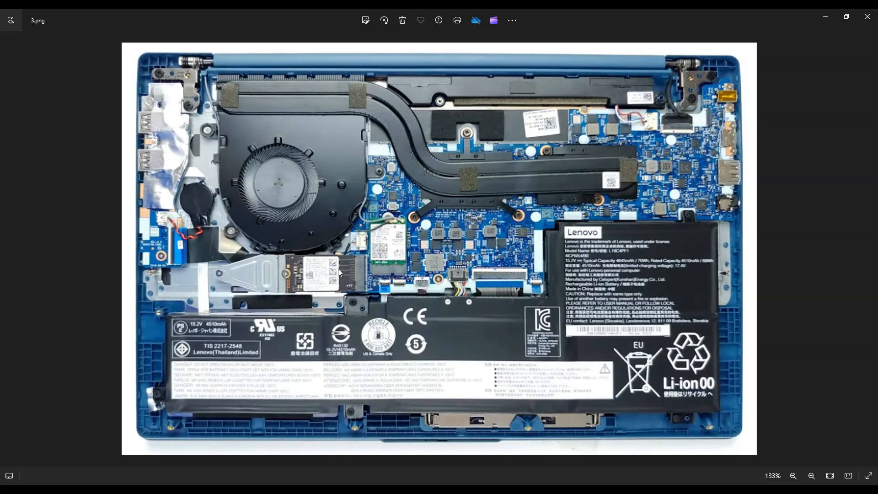
pyautogui.moveTo(298, 268)
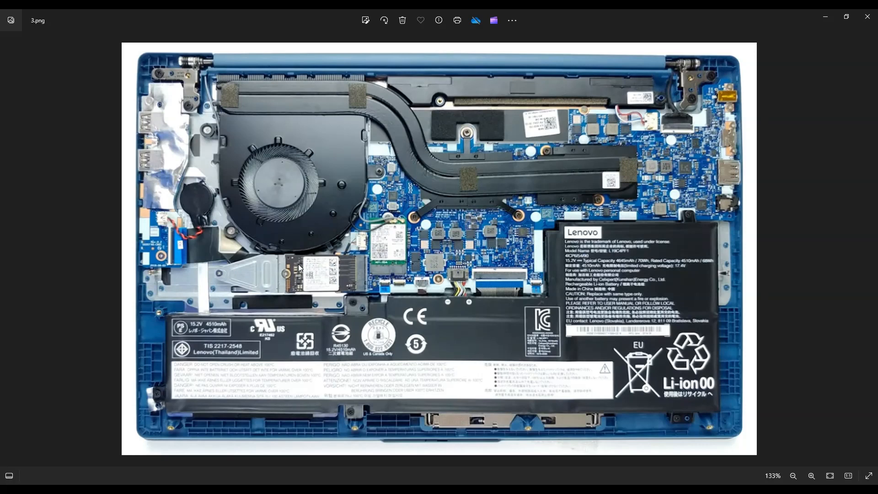
pyautogui.moveTo(125, 350)
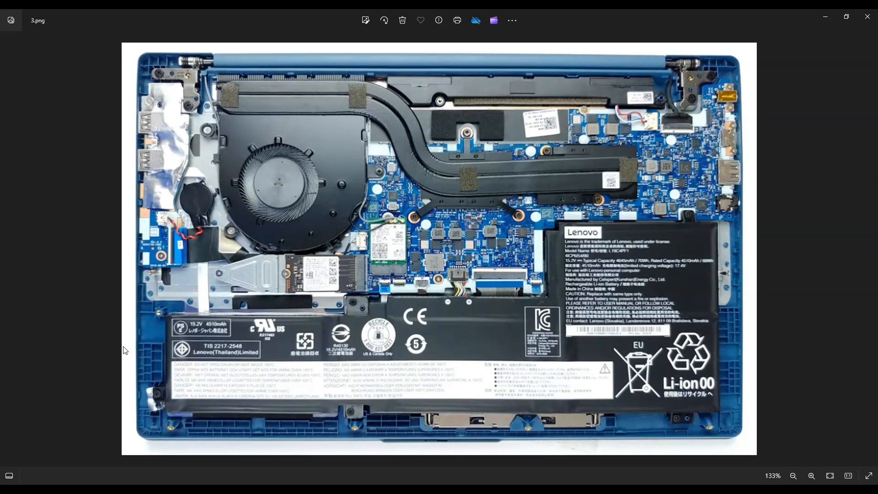
pyautogui.moveTo(369, 288)
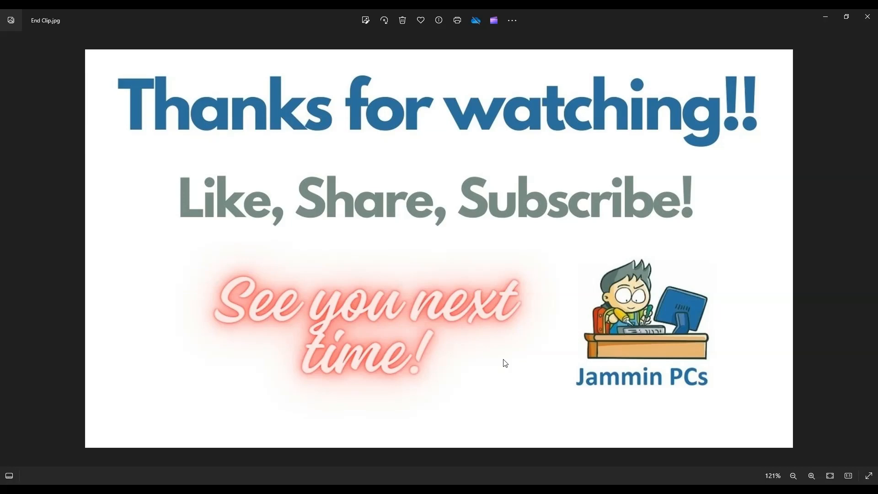
pyautogui.moveTo(443, 386)
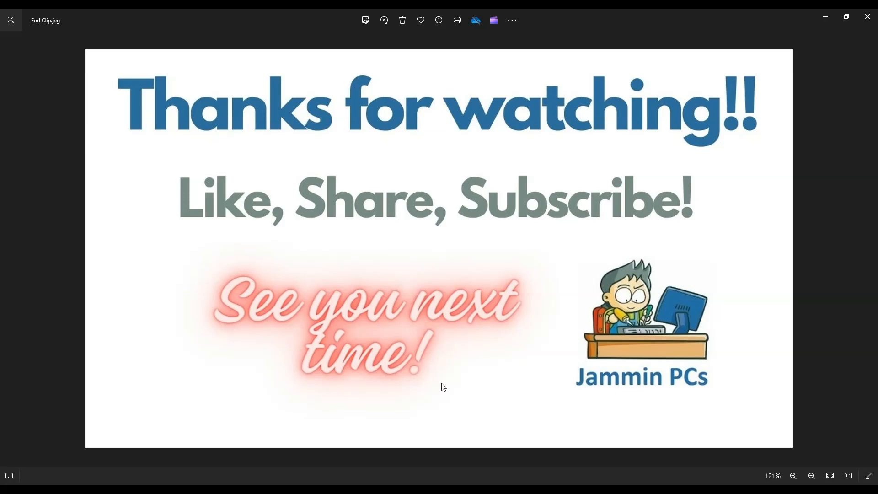